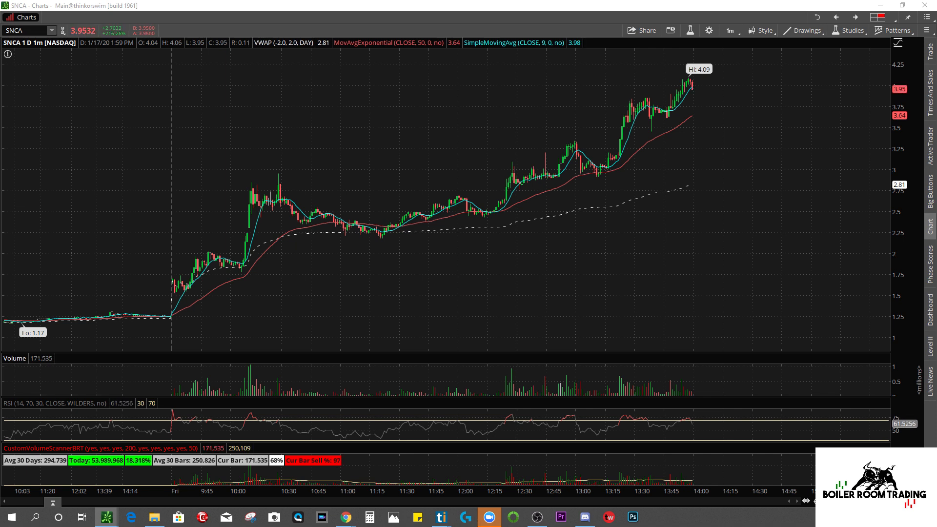
pyautogui.moveTo(558, 73)
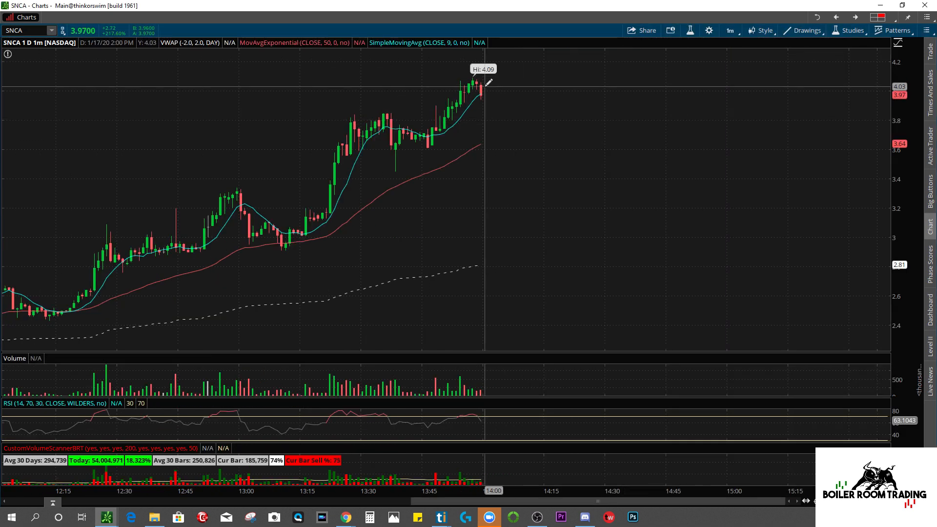
pyautogui.moveTo(507, 149)
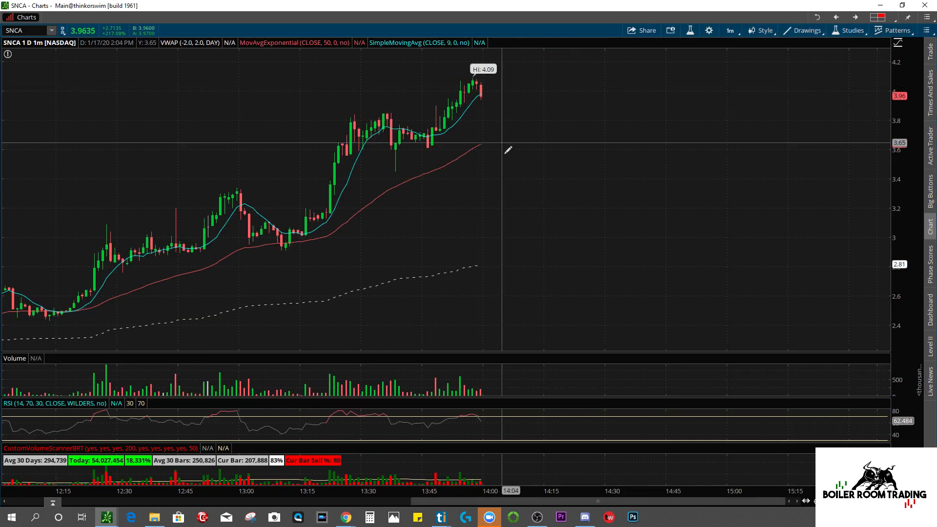
pyautogui.moveTo(746, 357)
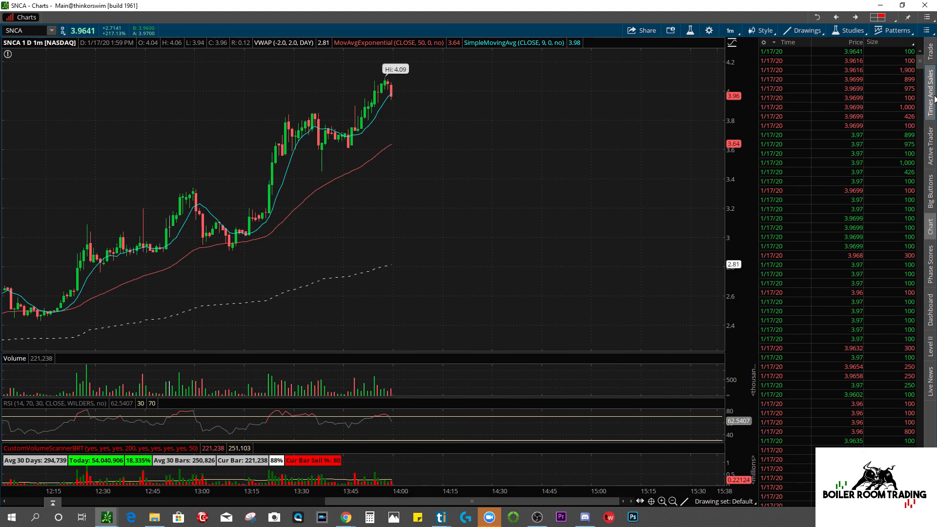
pyautogui.moveTo(107, 236)
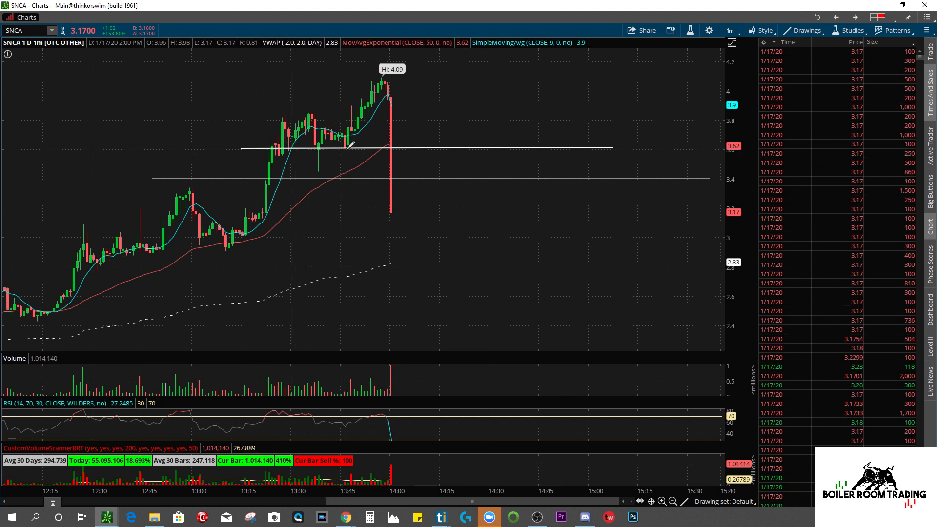
pyautogui.moveTo(301, 140)
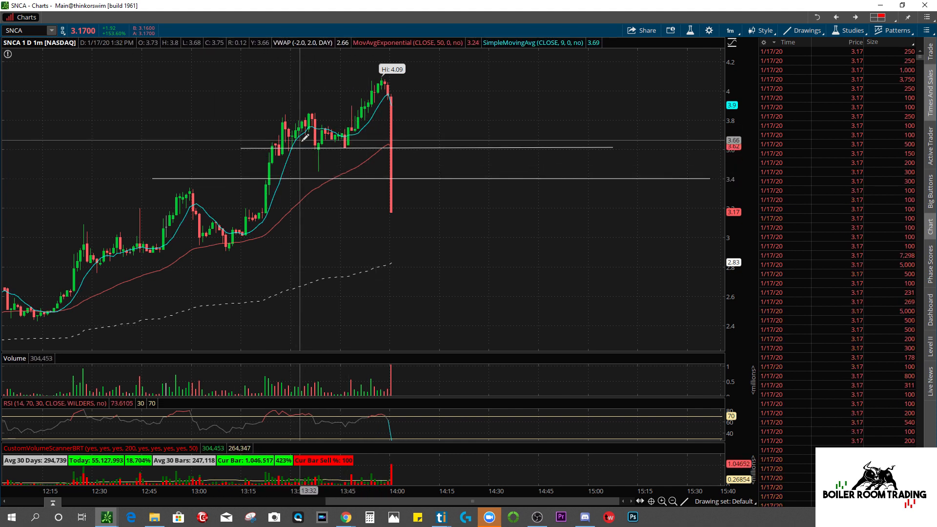
pyautogui.moveTo(391, 145)
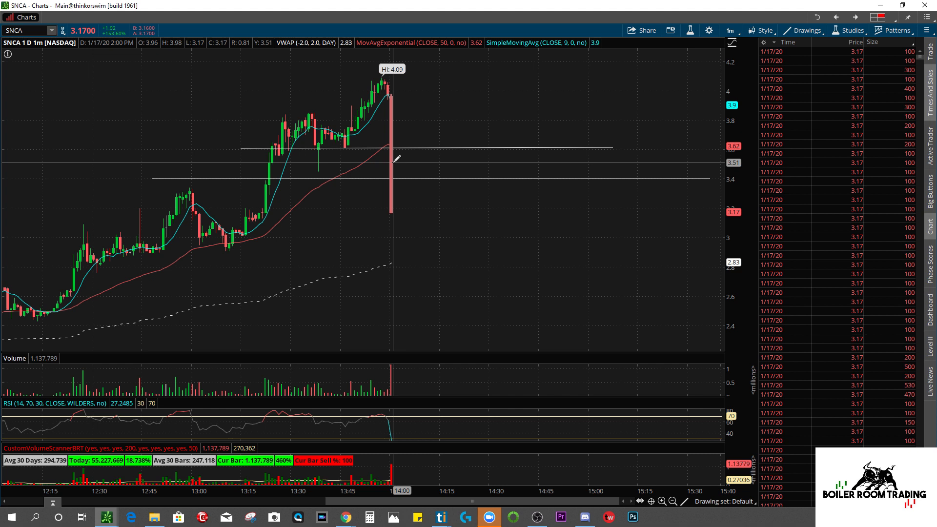
pyautogui.moveTo(390, 146)
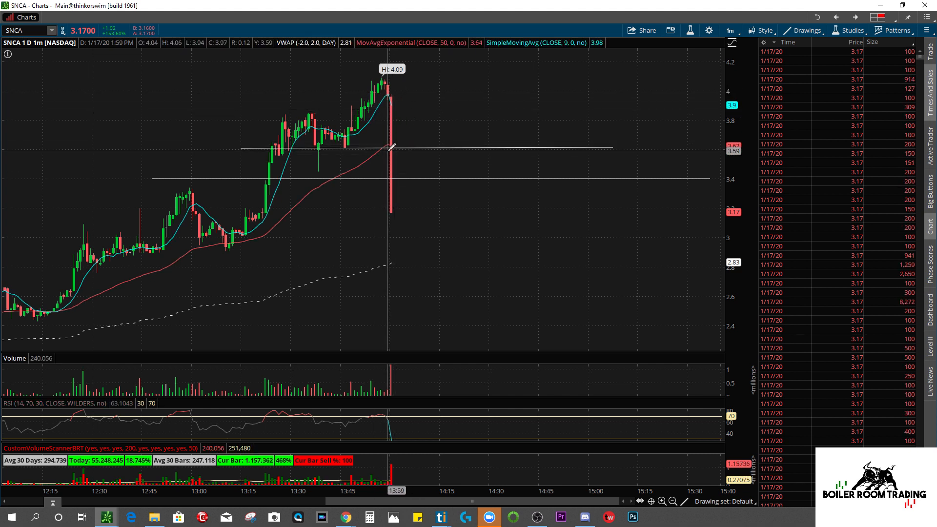
pyautogui.moveTo(394, 147)
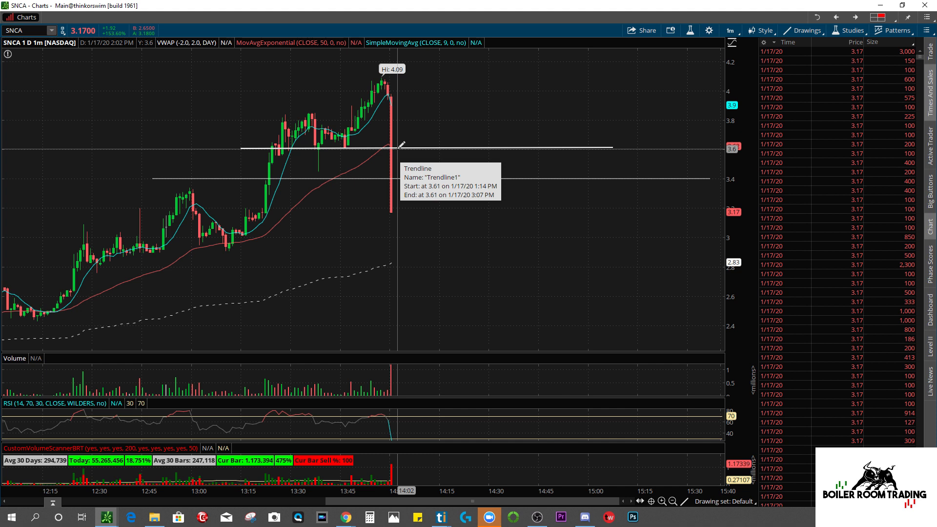
pyautogui.moveTo(399, 144)
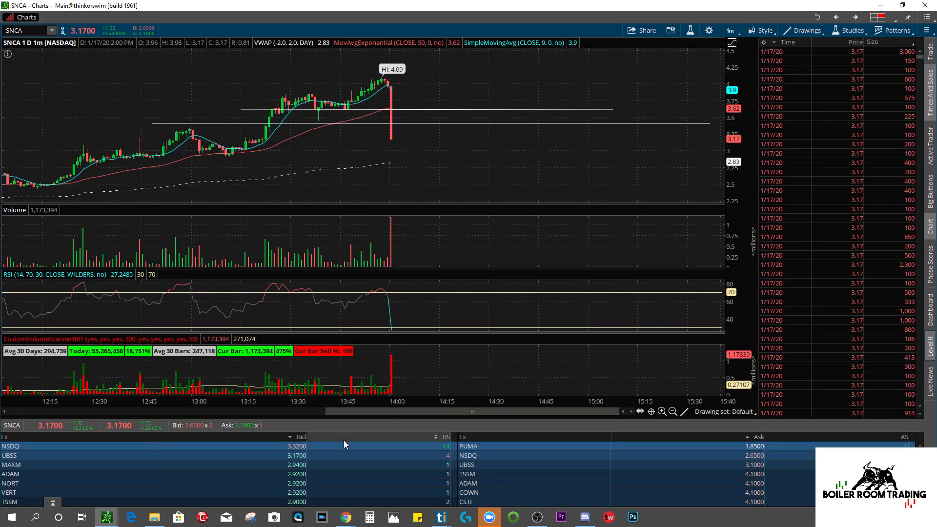
pyautogui.moveTo(309, 452)
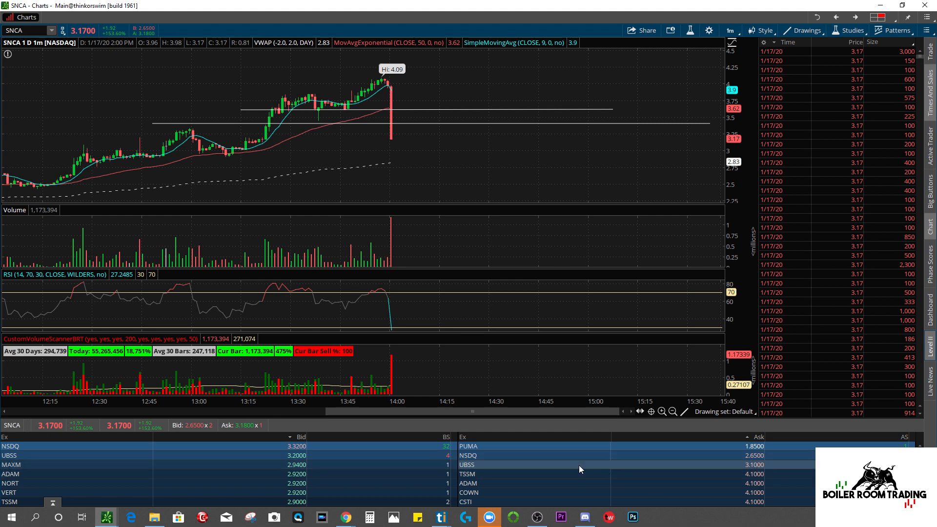
pyautogui.moveTo(341, 447)
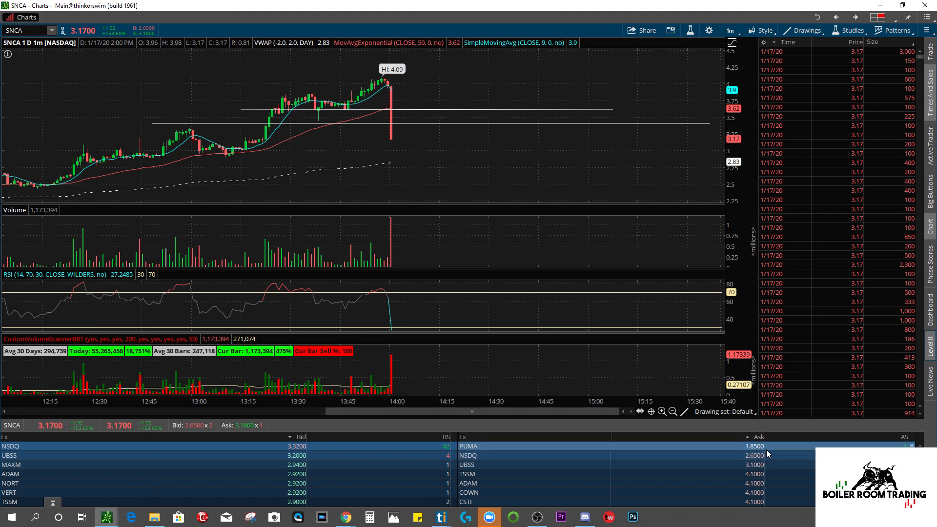
pyautogui.moveTo(771, 449)
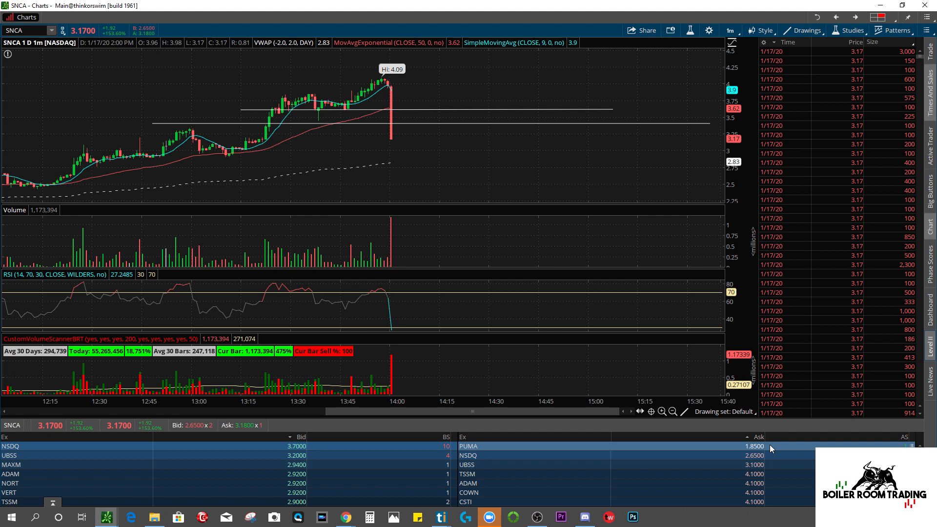
pyautogui.moveTo(392, 81)
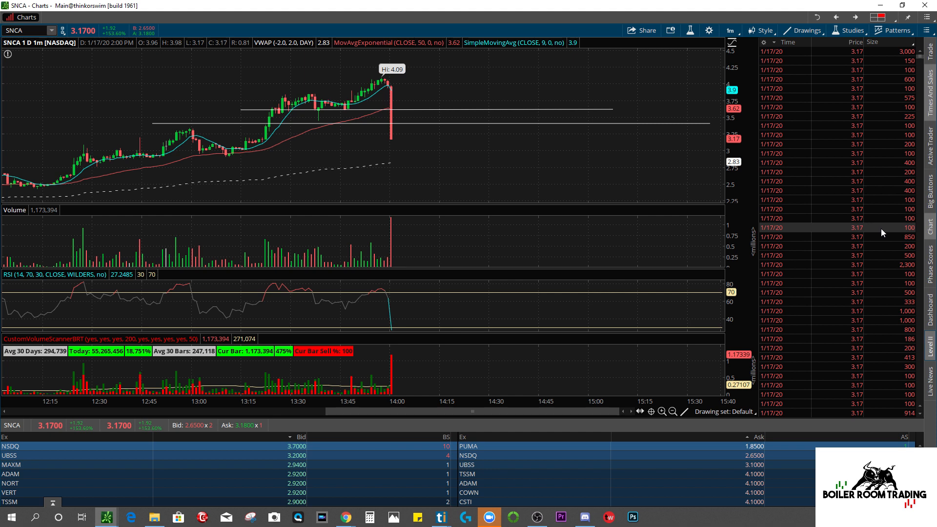
pyautogui.moveTo(395, 111)
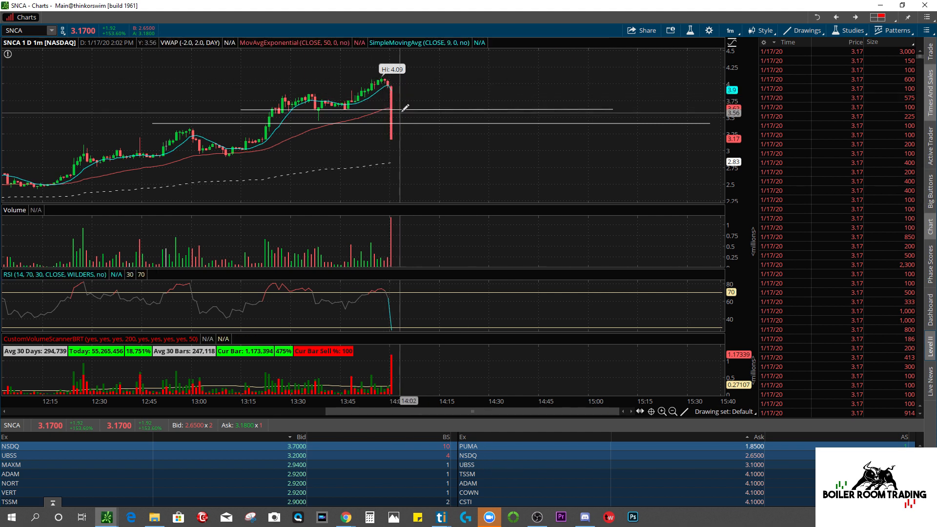
pyautogui.moveTo(406, 108)
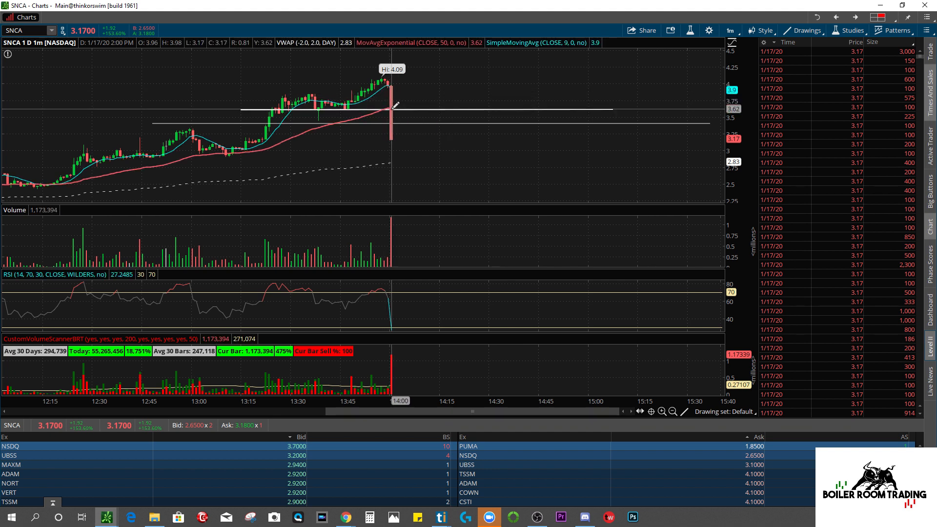
pyautogui.moveTo(394, 107)
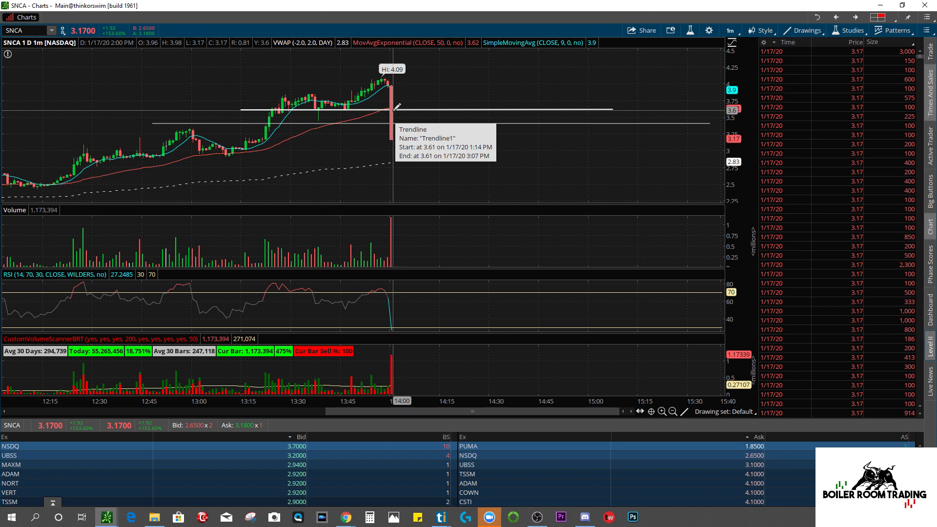
pyautogui.moveTo(394, 119)
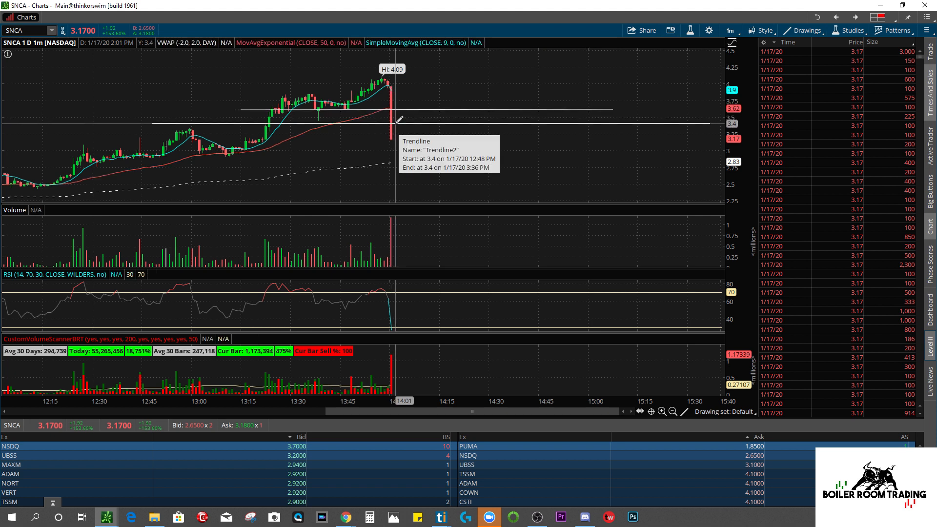
pyautogui.moveTo(394, 110)
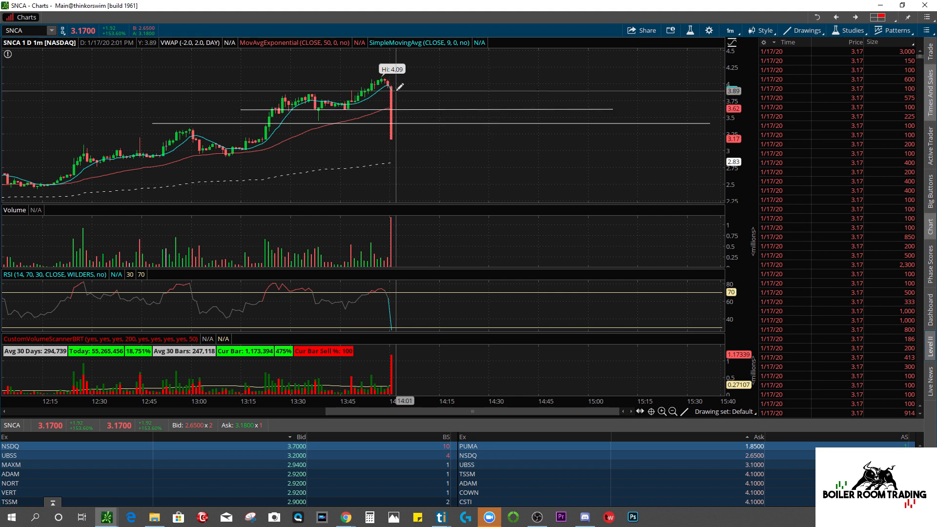
pyautogui.moveTo(394, 111)
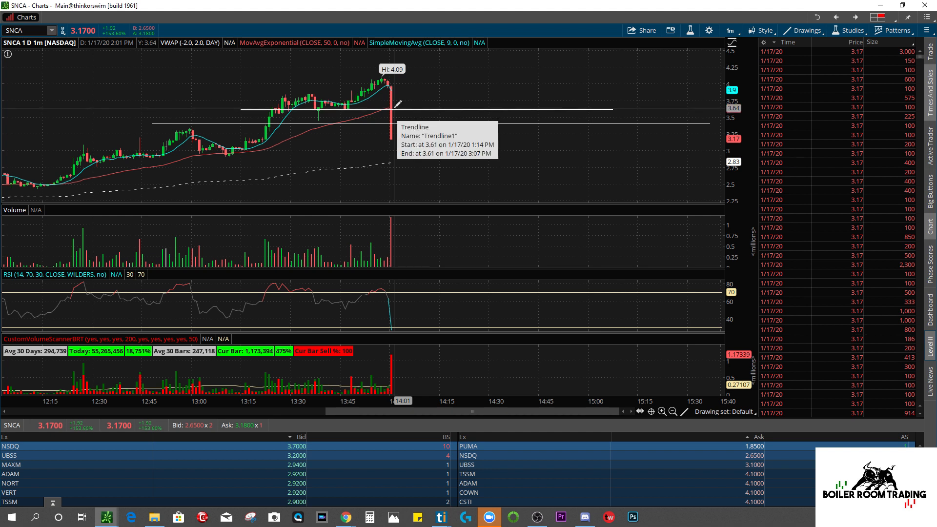
pyautogui.moveTo(392, 86)
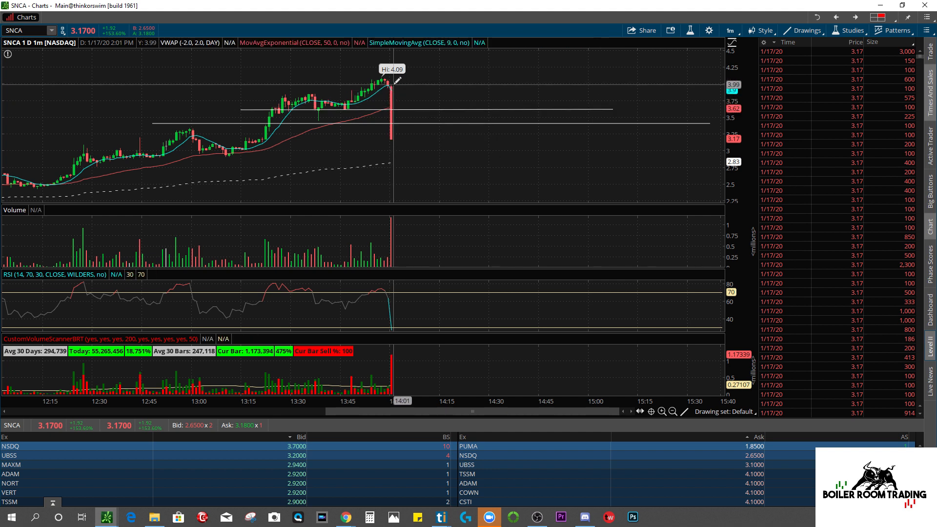
pyautogui.moveTo(393, 108)
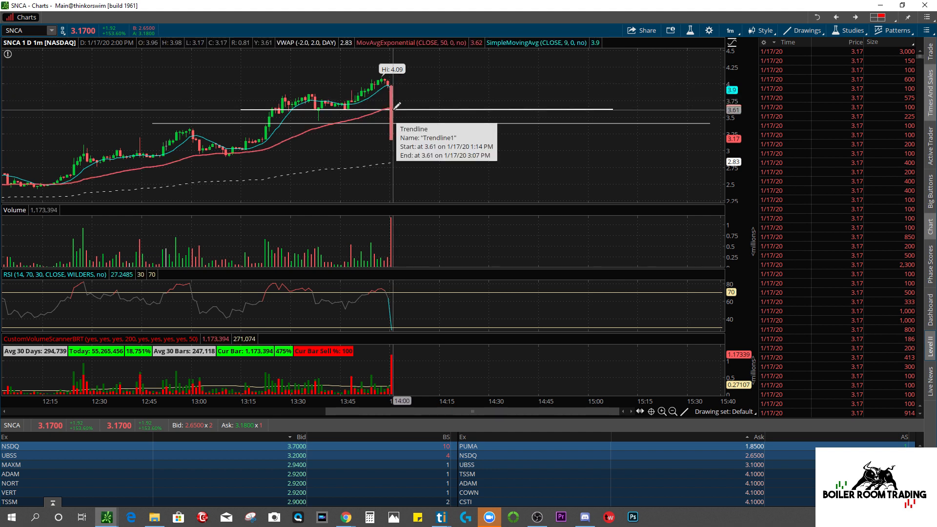
pyautogui.moveTo(395, 111)
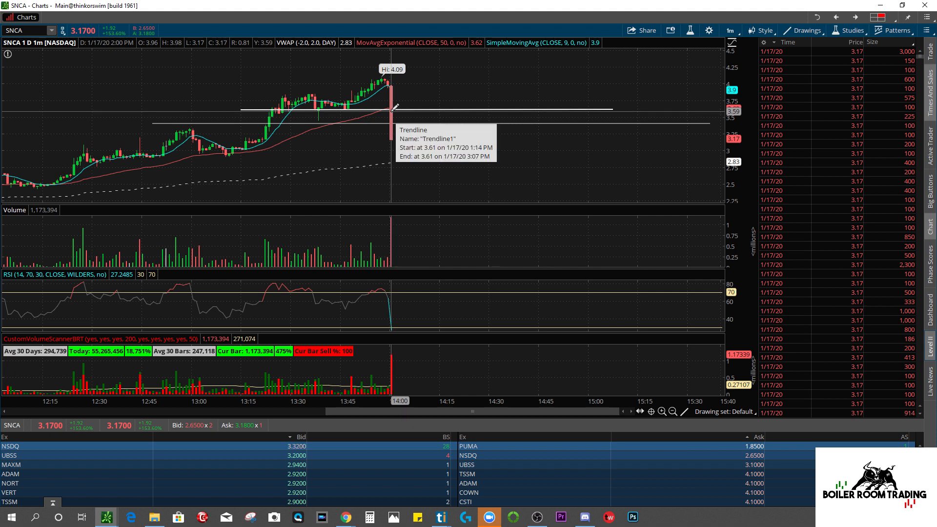
pyautogui.moveTo(391, 107)
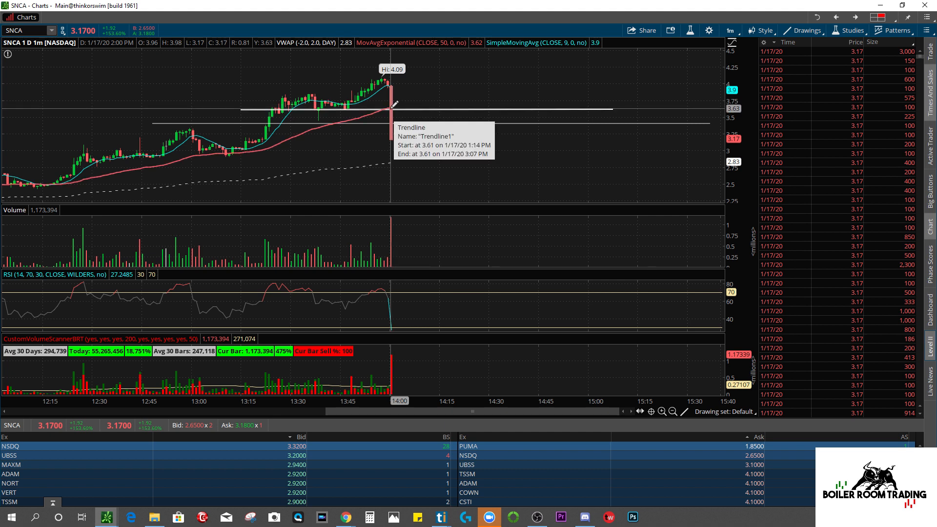
pyautogui.moveTo(393, 109)
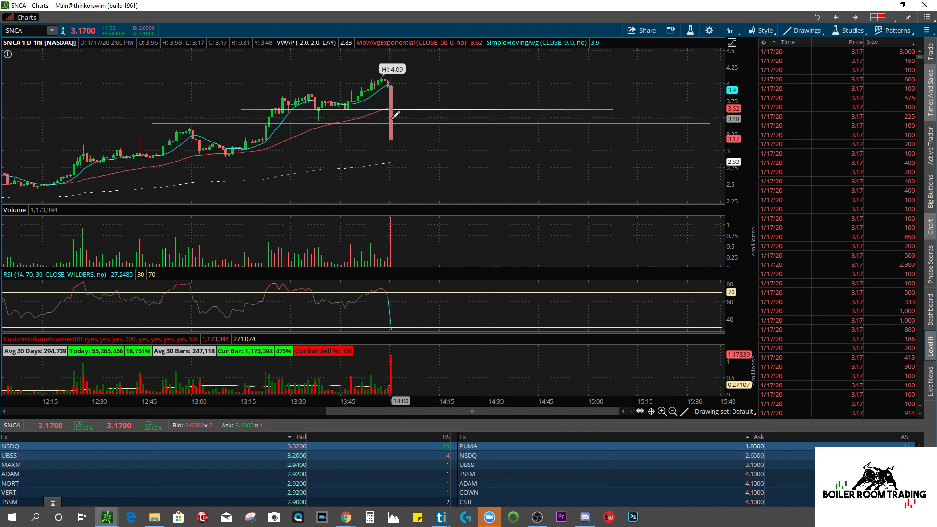
pyautogui.moveTo(398, 109)
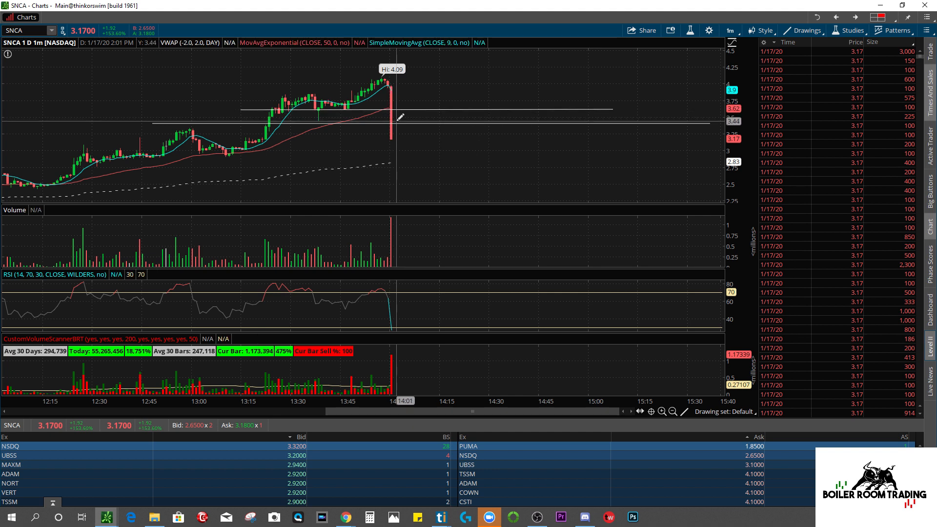
pyautogui.moveTo(406, 129)
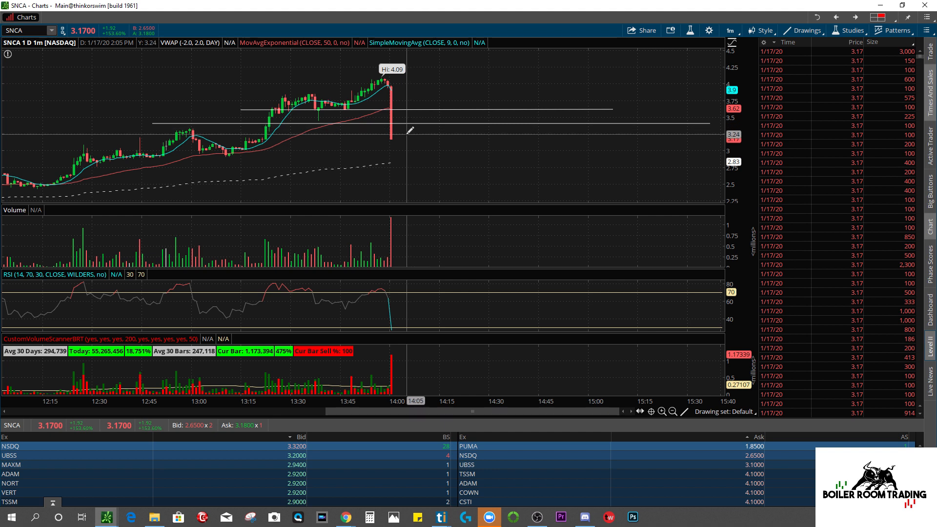
pyautogui.moveTo(404, 130)
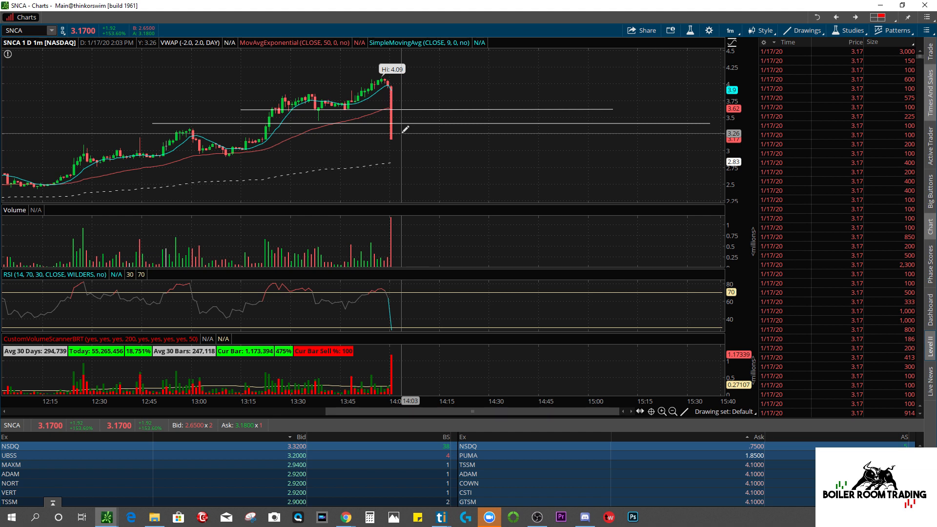
pyautogui.moveTo(397, 147)
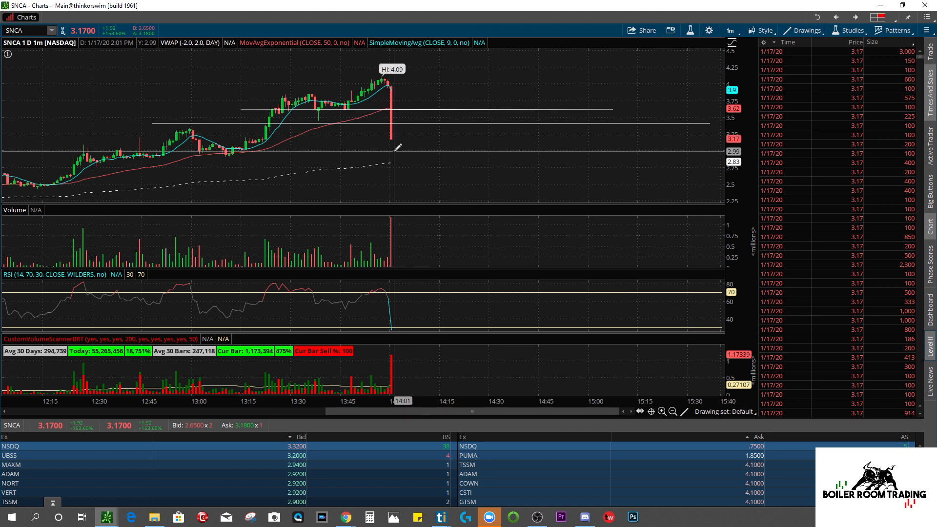